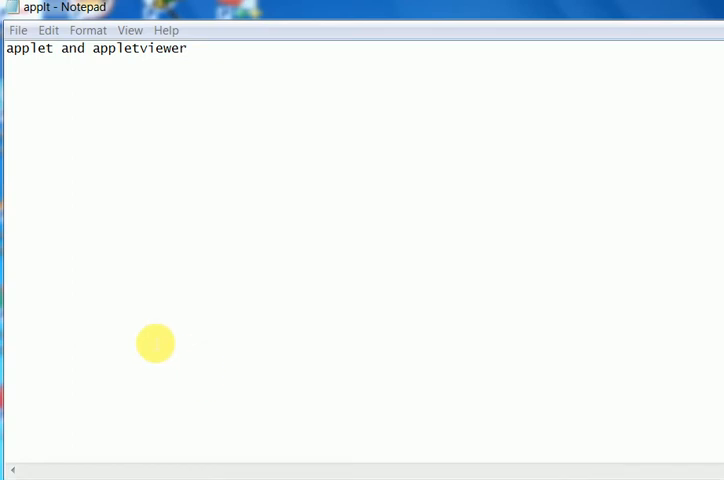
mouse_move(168, 110)
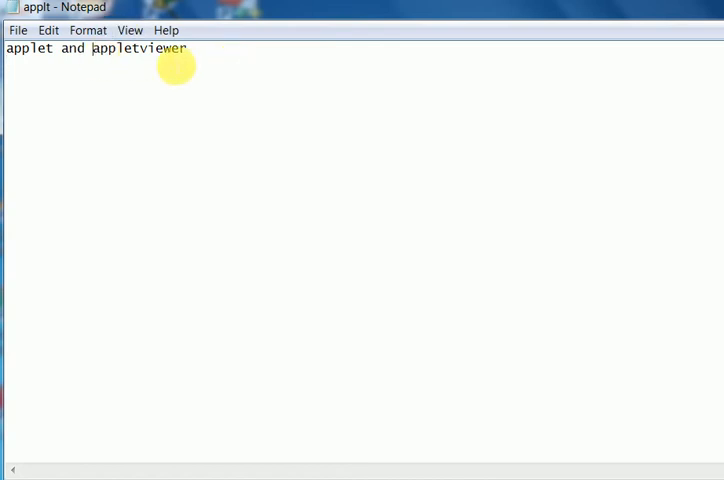
mouse_move(212, 52)
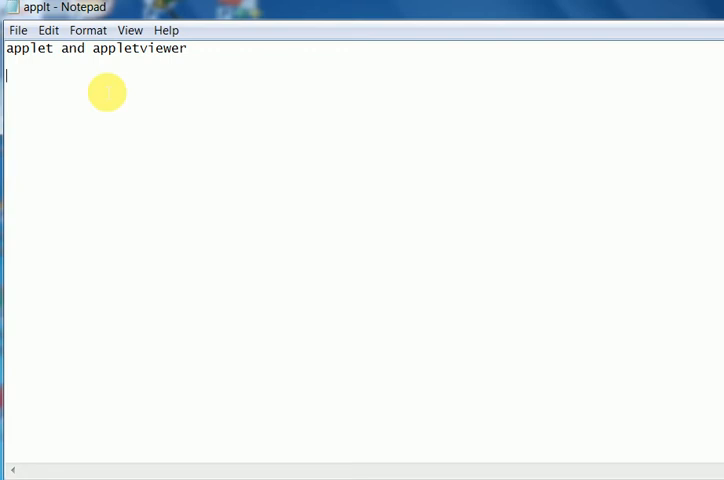
mouse_move(80, 80)
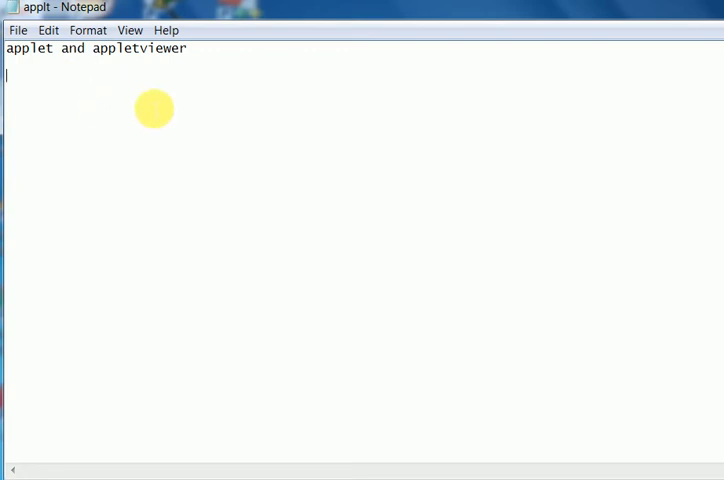
Step: Write item 1: create a java program to draw string or any output
type("1.")
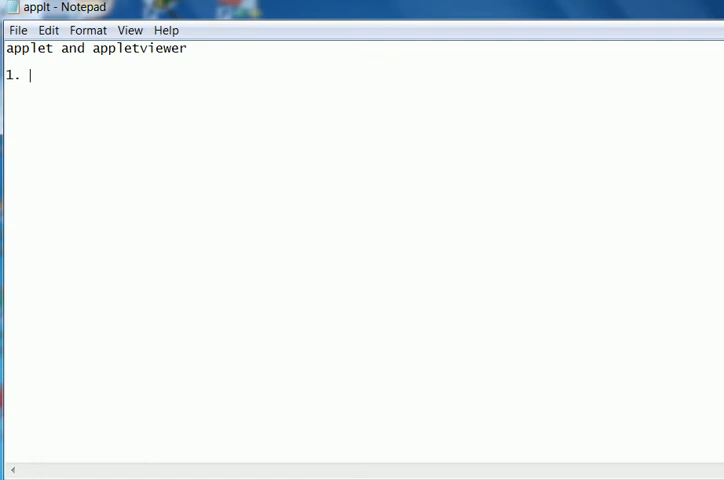
type("create a j")
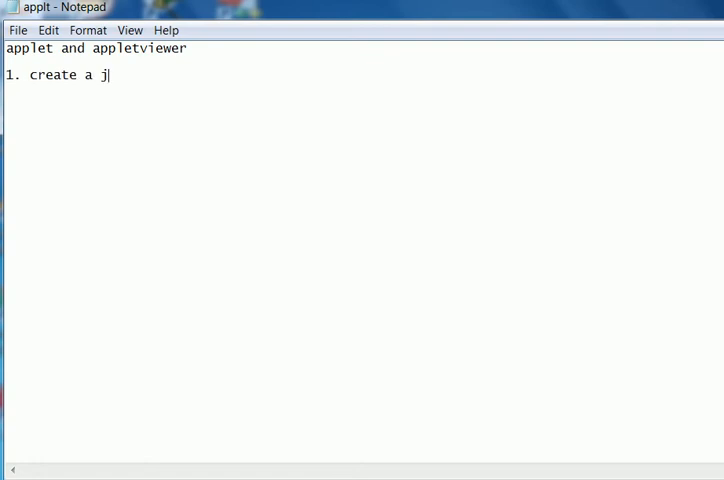
type("ava")
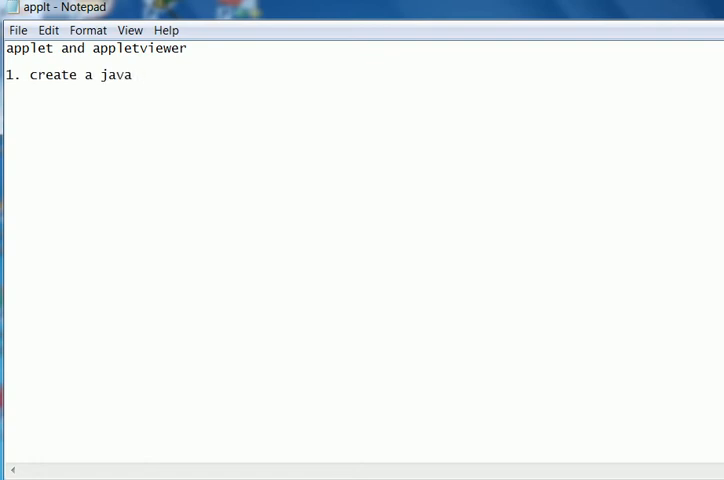
type("program")
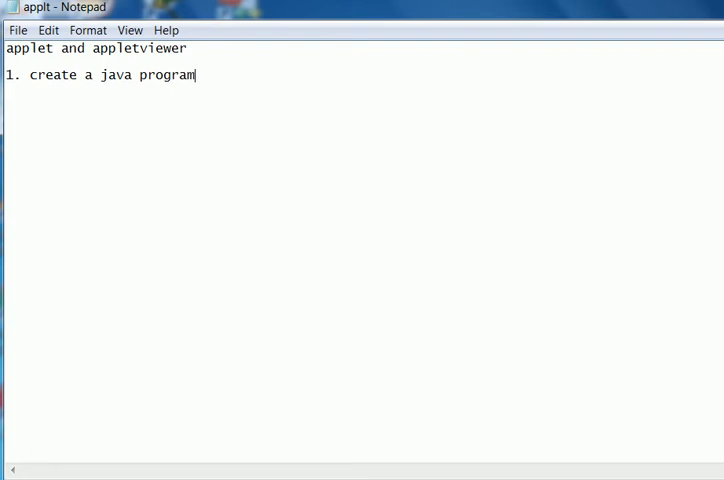
type("to")
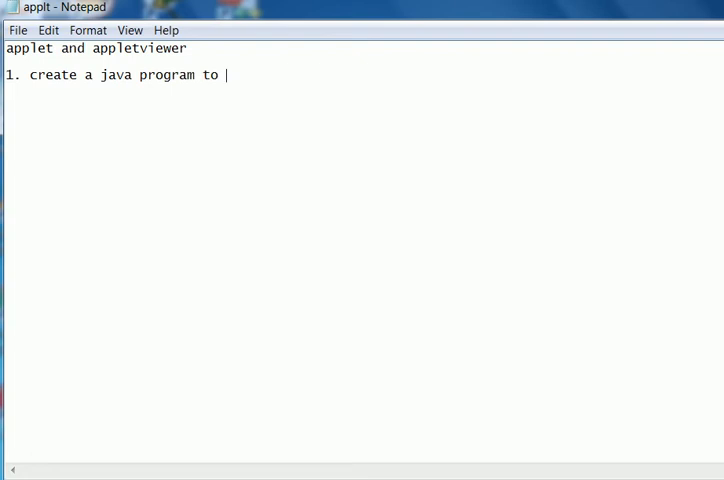
type("d")
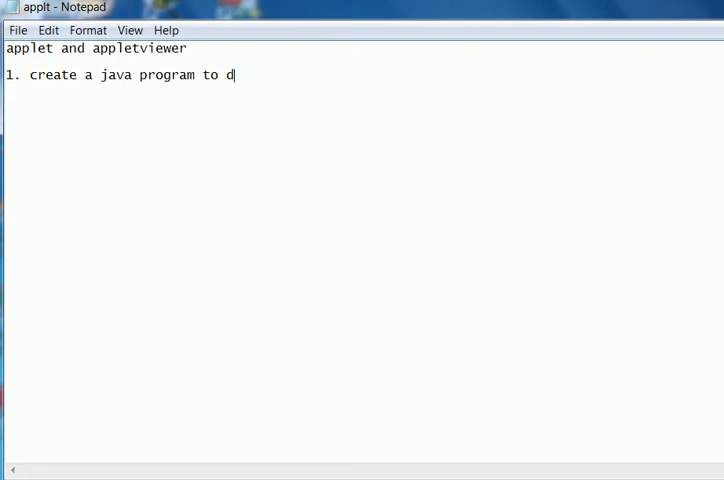
type("raw string or any")
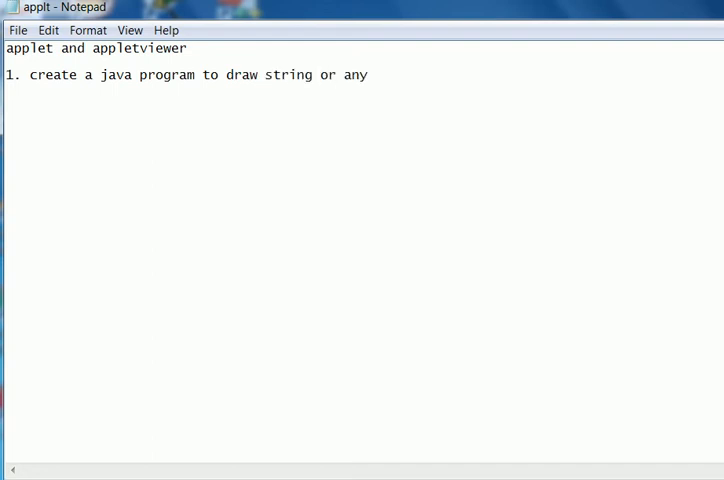
type("output")
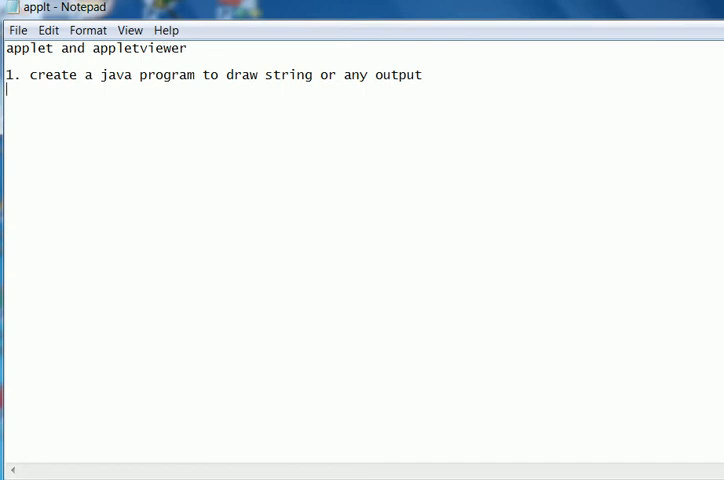
Step: Write item 2: compile it as usual
type("2.compile")
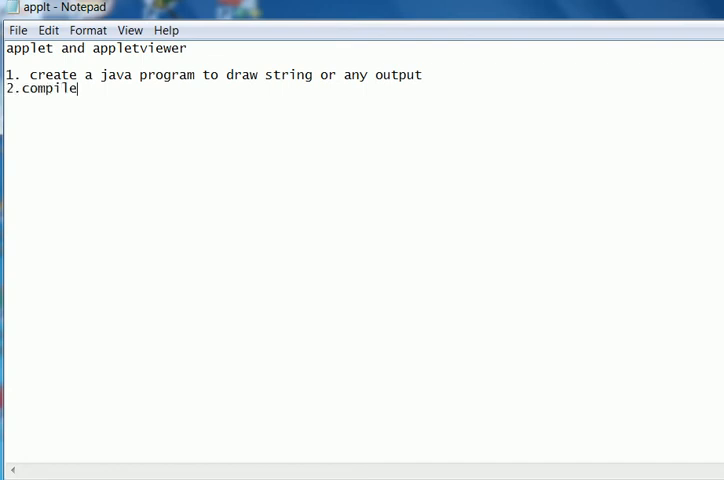
type("it as us")
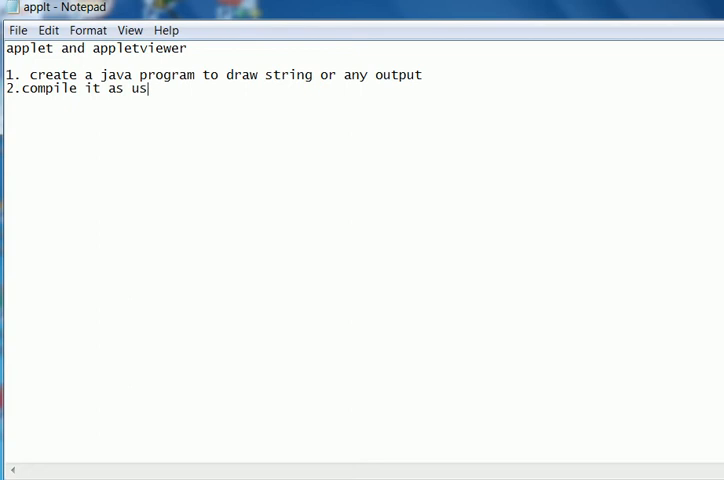
type("ual")
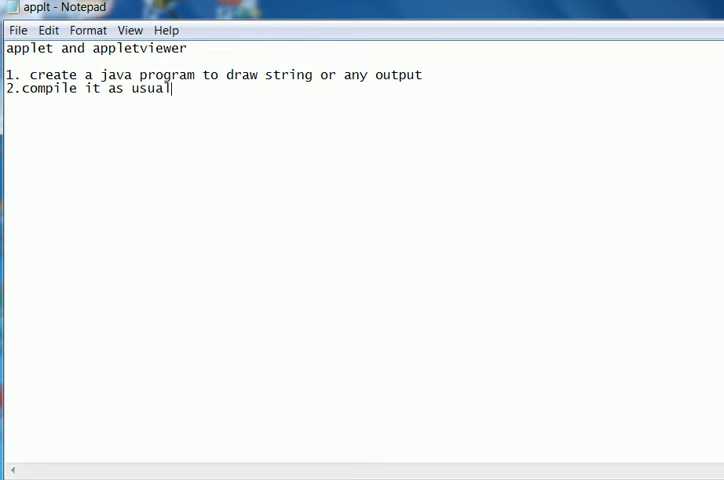
type(".")
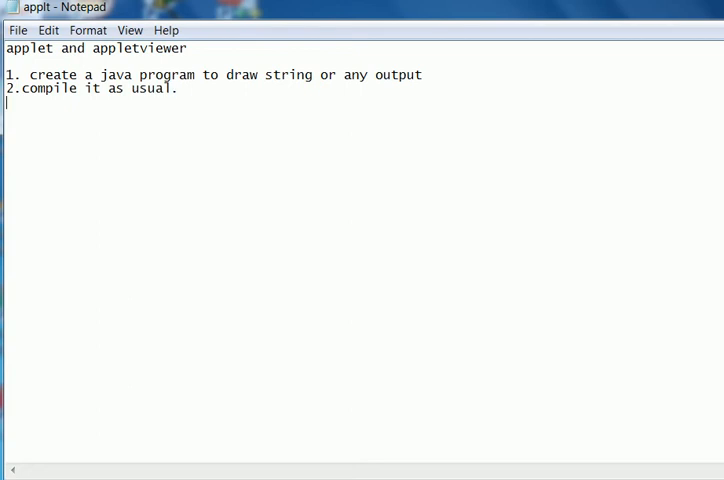
Step: Write item 3's first half: one textfile or html file is created with applet tag
type("3.on")
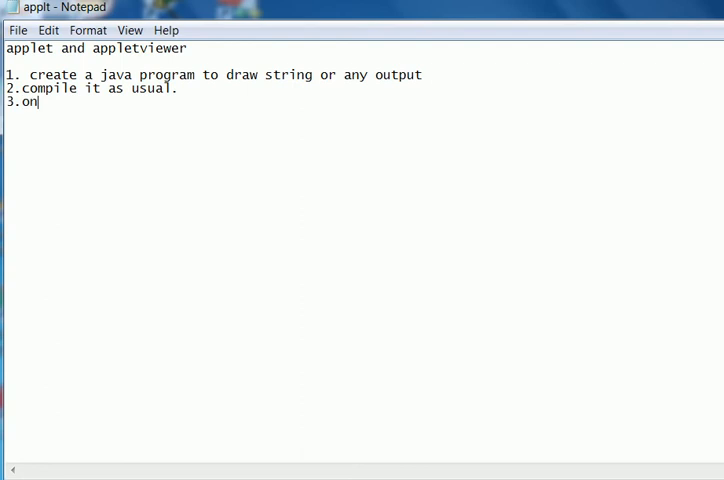
type("e")
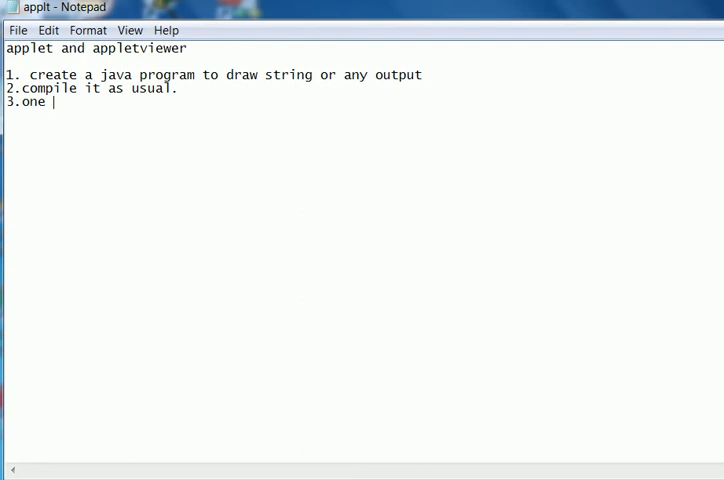
type("textfile o")
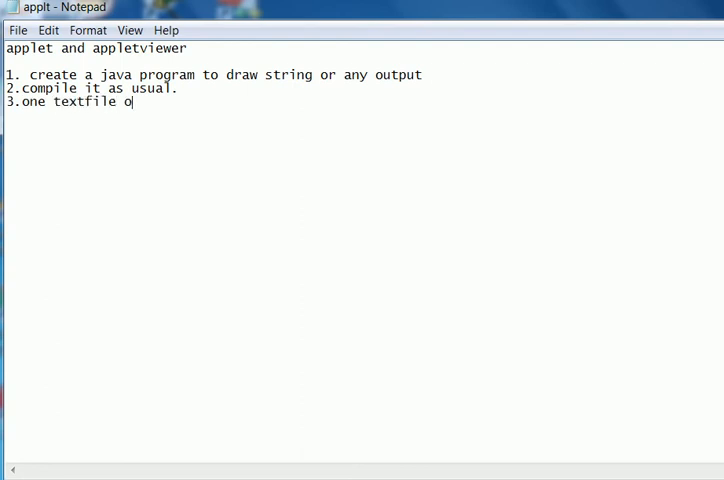
type("r html")
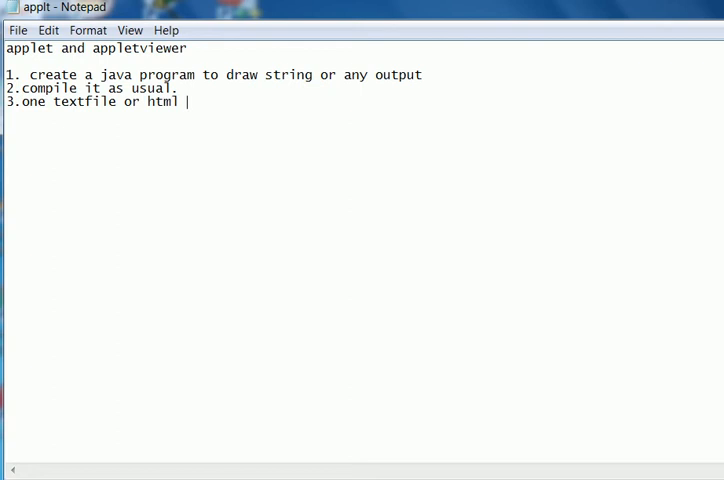
type("file is cret")
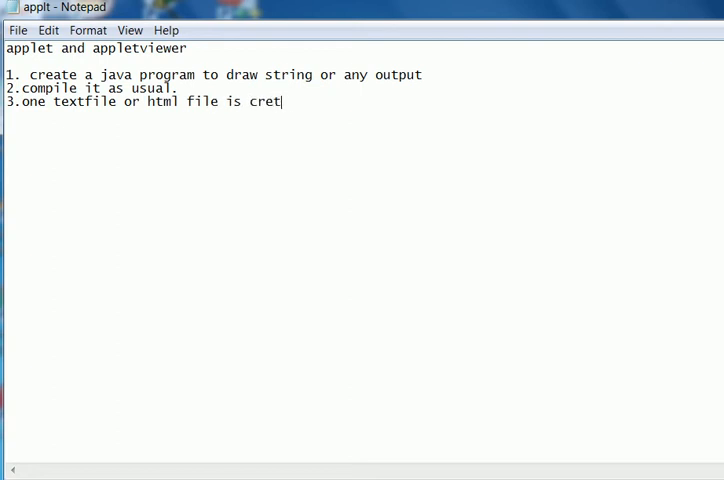
type("ate")
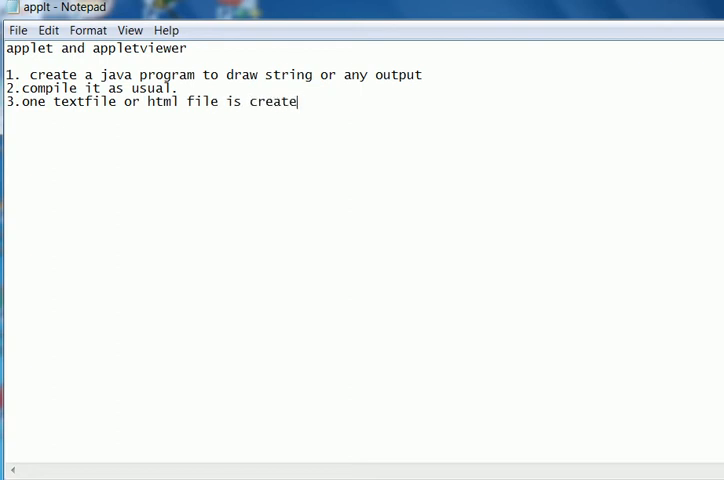
type("d with")
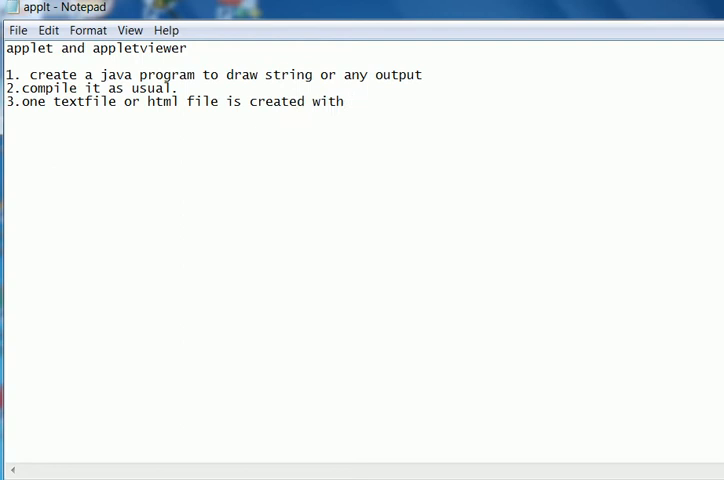
type("applet")
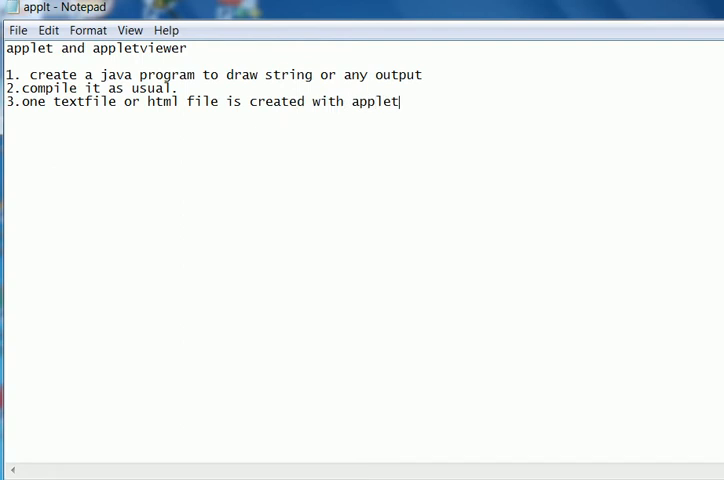
type("taq")
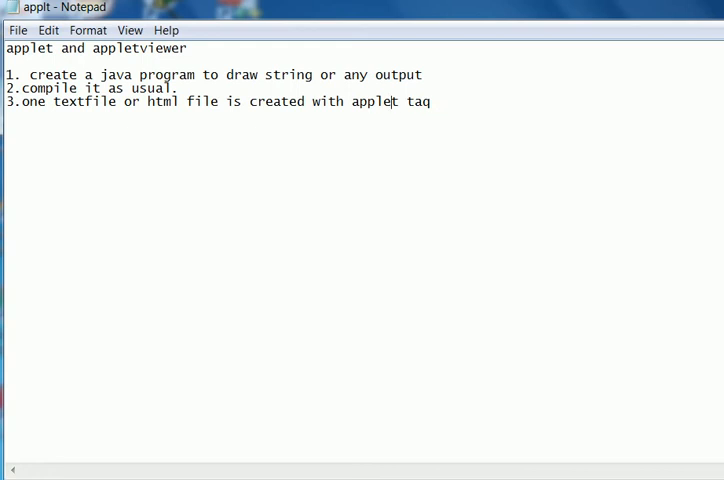
type("/")
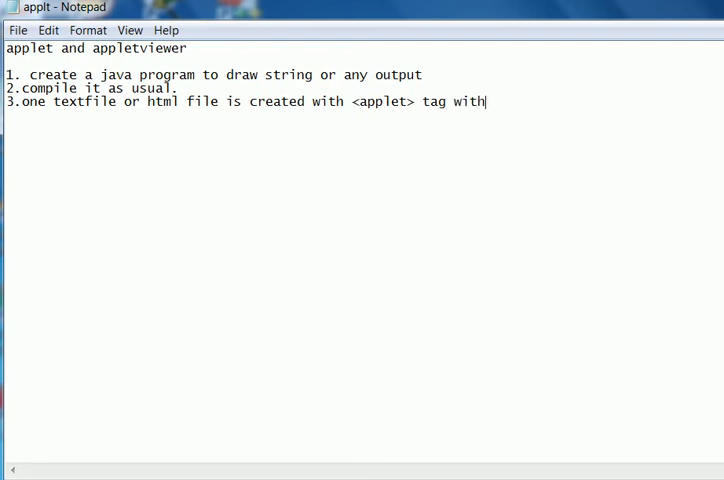
Step: Finish item 3: including the java class file created while compiling, then number item 4
type("including")
type("t")
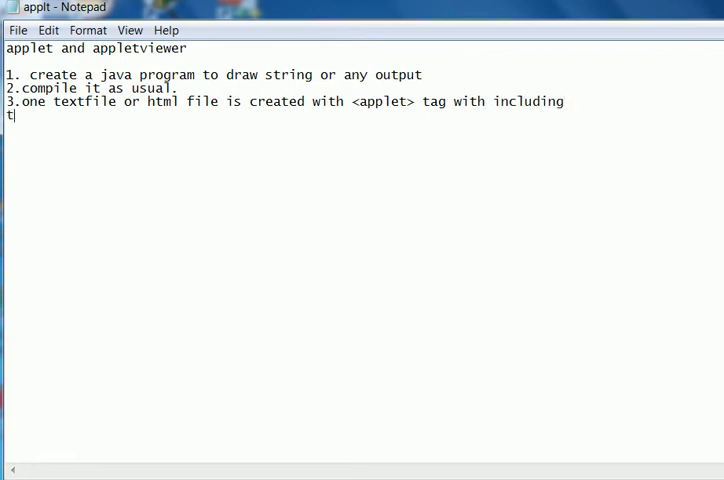
type("he java cla")
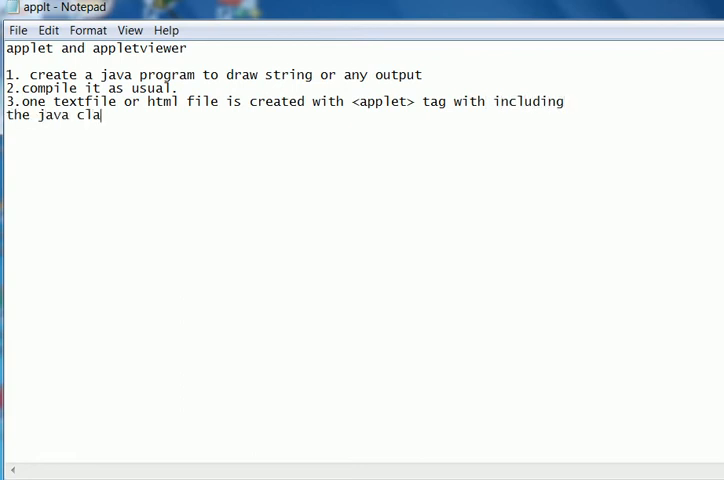
type("ss fiel which is created w")
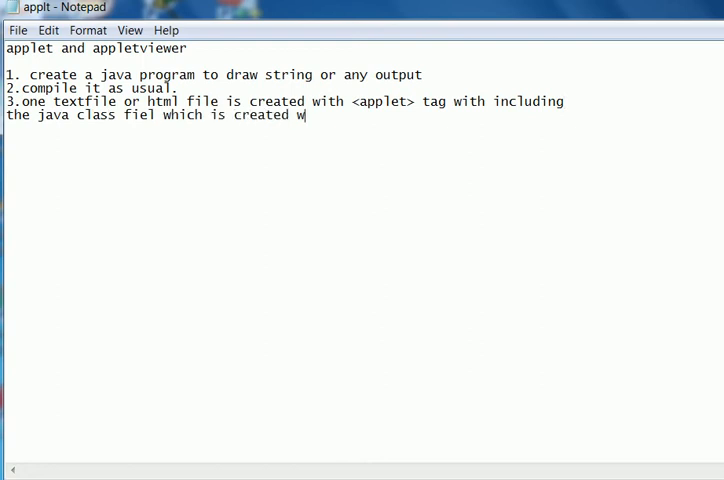
type("hile compl")
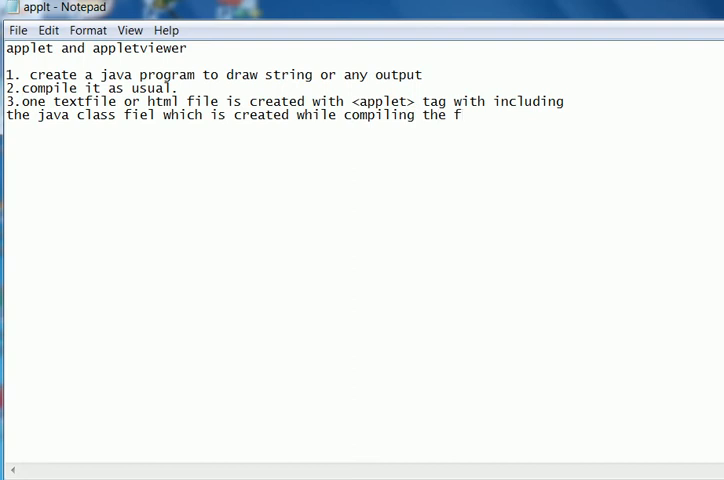
type("program cr")
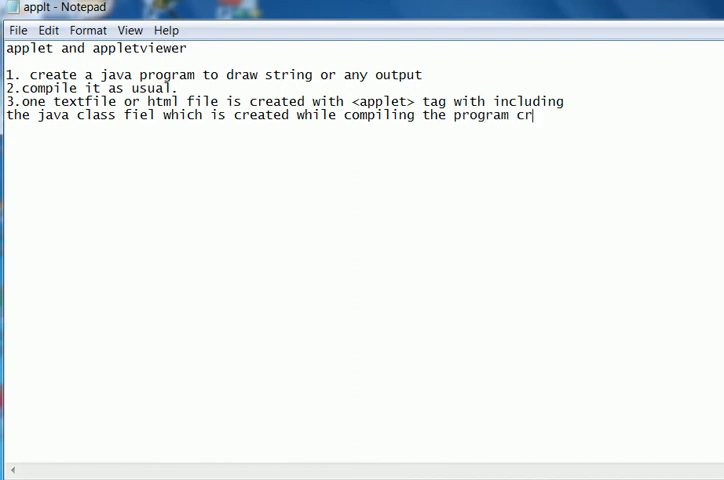
type("eated")
type("at sl no above.")
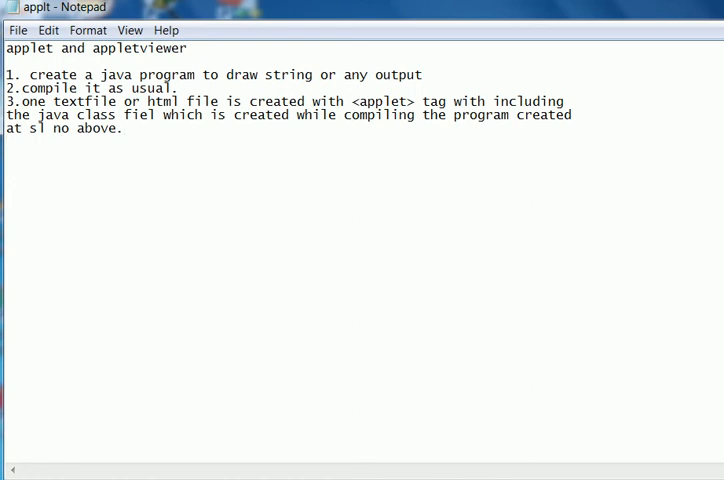
type("4.")
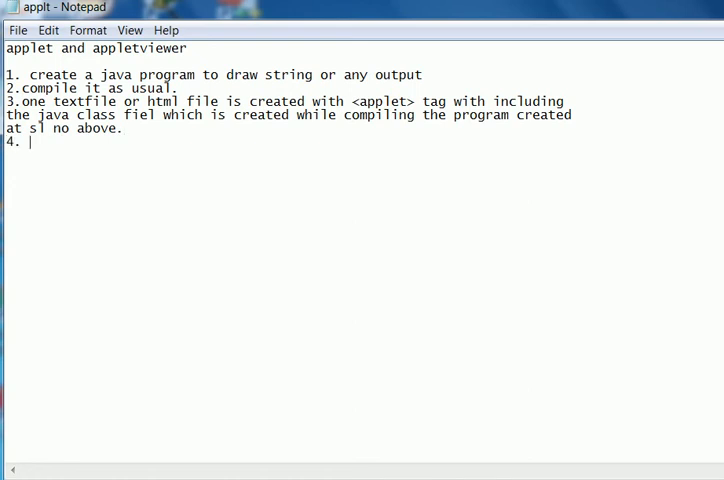
Step: Write item 4: the appletviewer command is applied to view the contents
type("the")
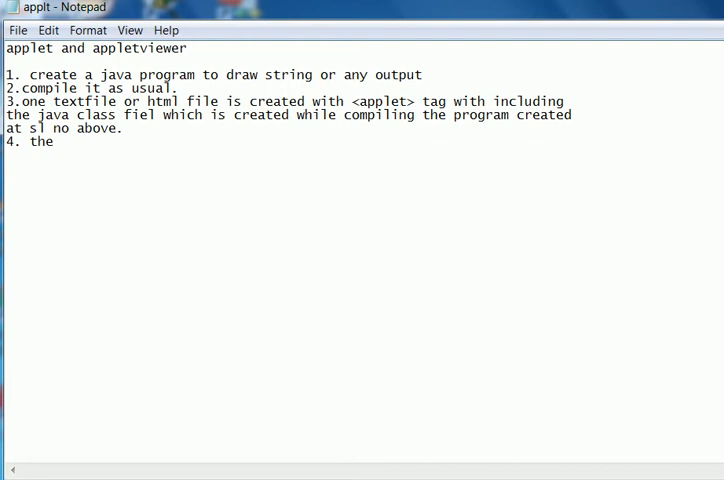
type("appletviewe")
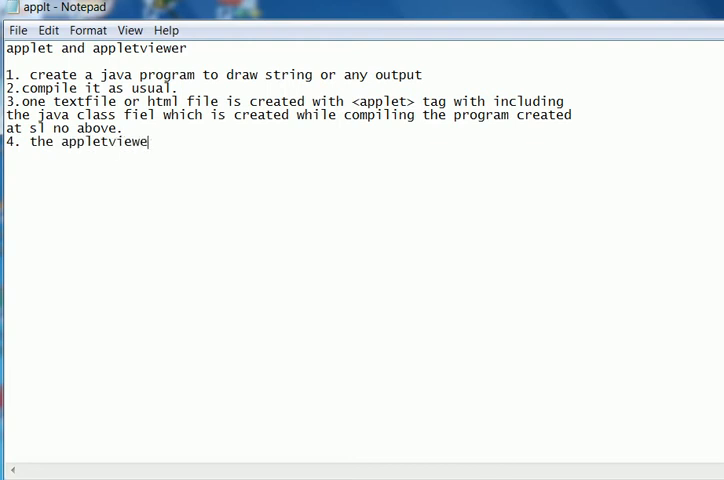
type("r command is")
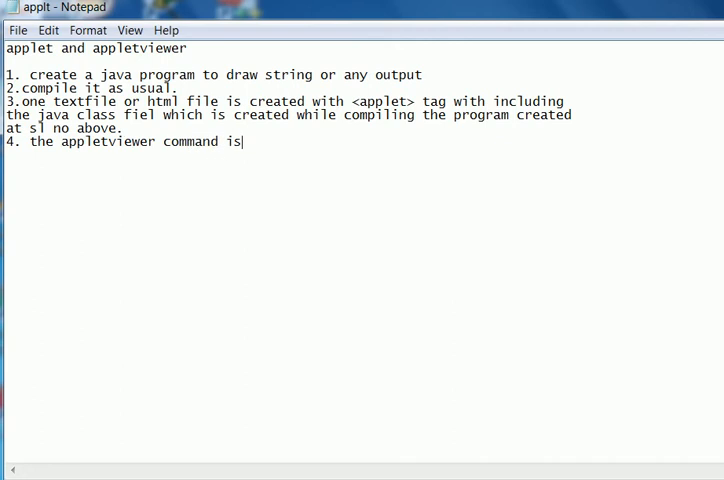
type("applied to")
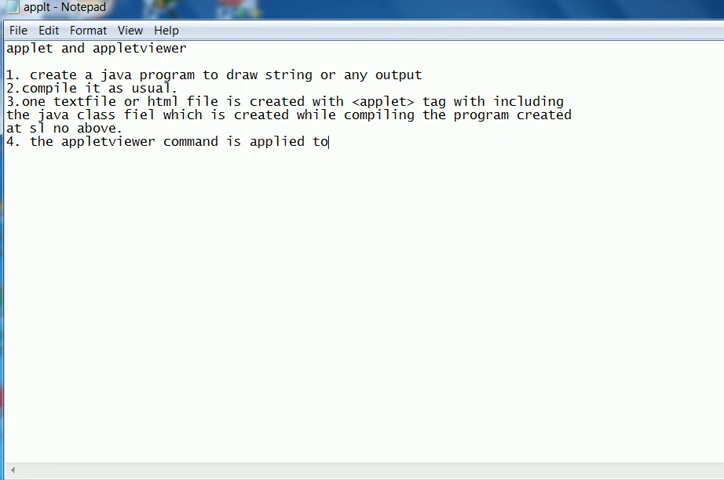
type("view the")
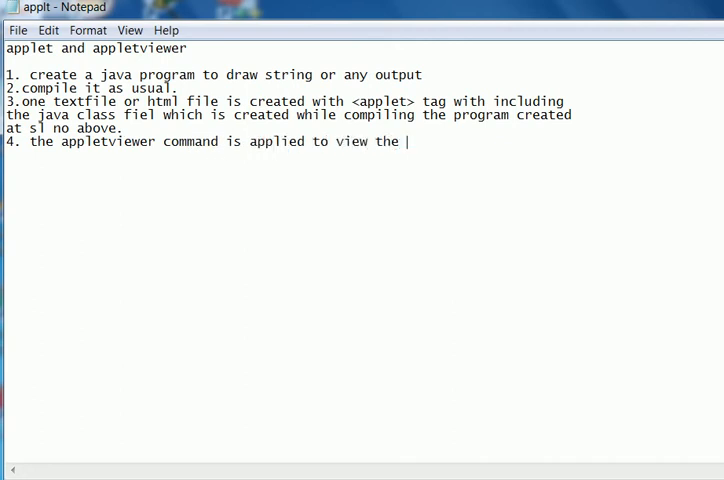
type("conten")
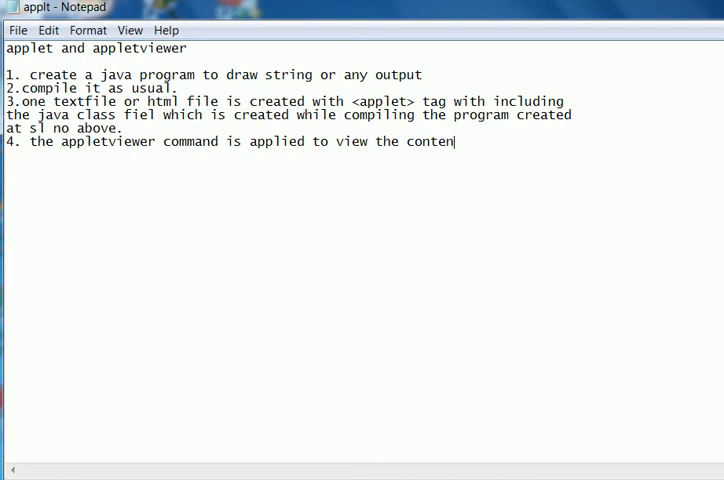
type("ts")
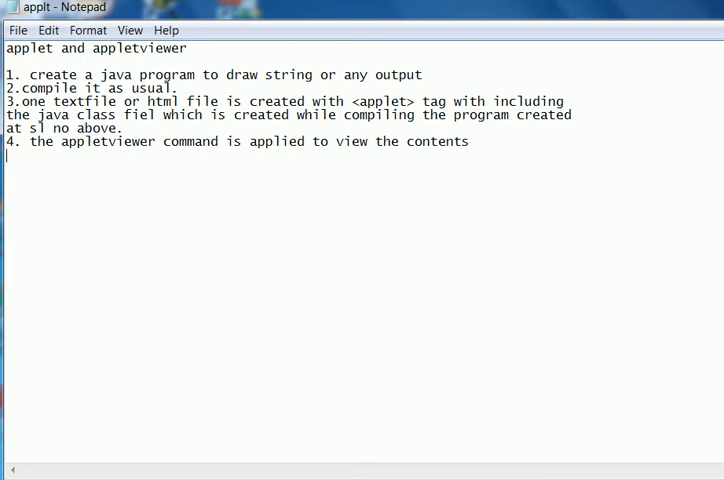
Step: Add the example line 'appletviewre myapps.html' below item 4
type("appp")
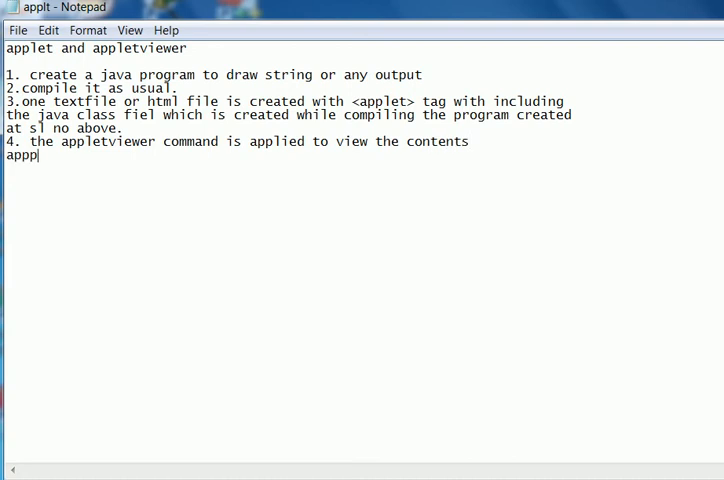
type("et")
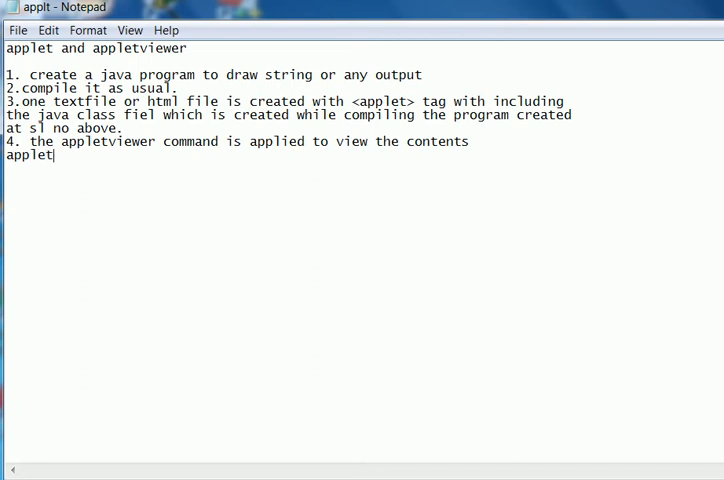
type("viewre")
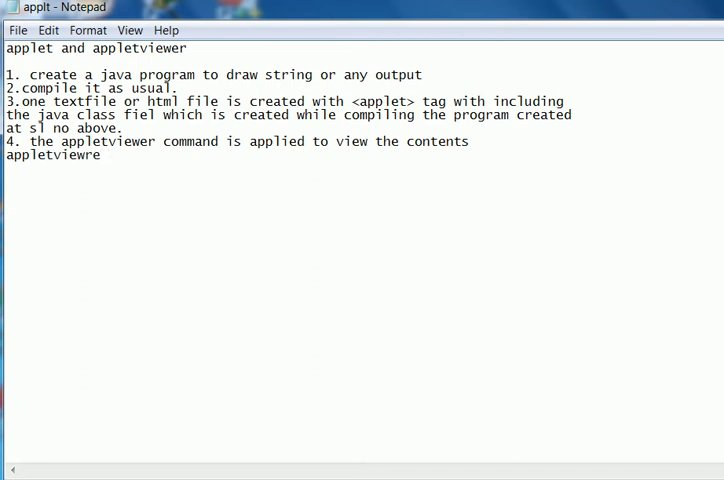
type("myap")
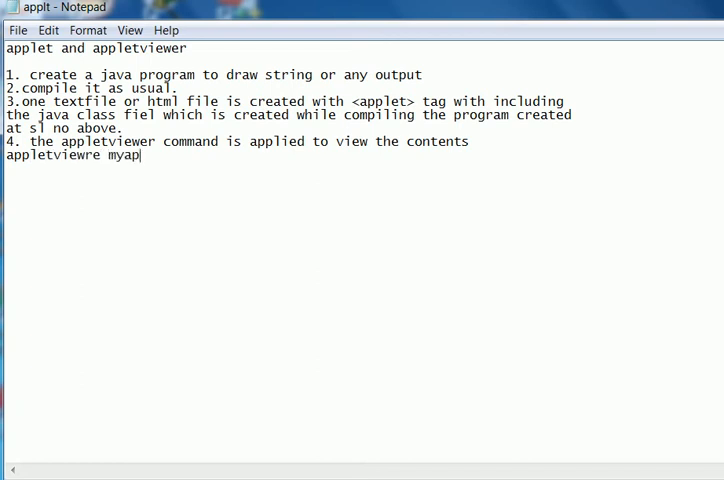
type("ps")
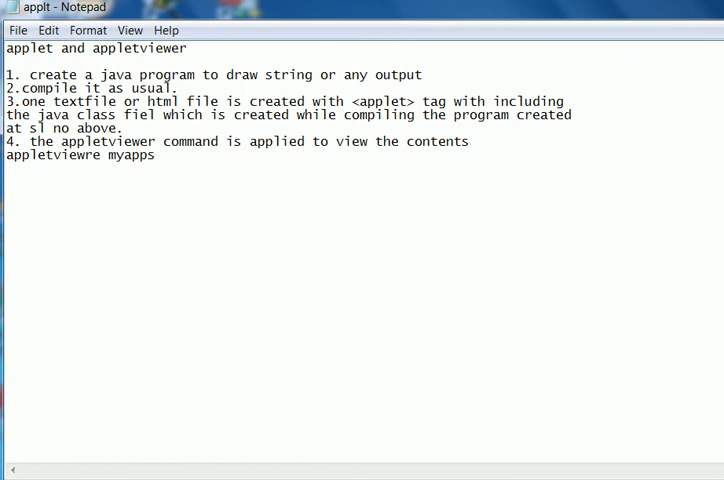
type(".html")
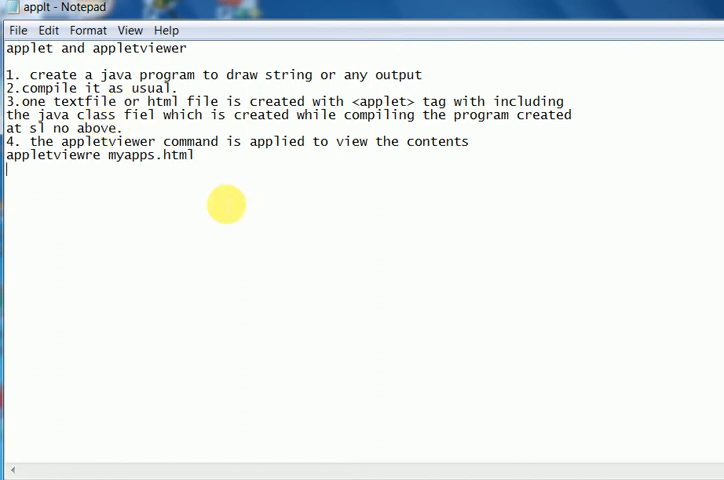
mouse_move(284, 360)
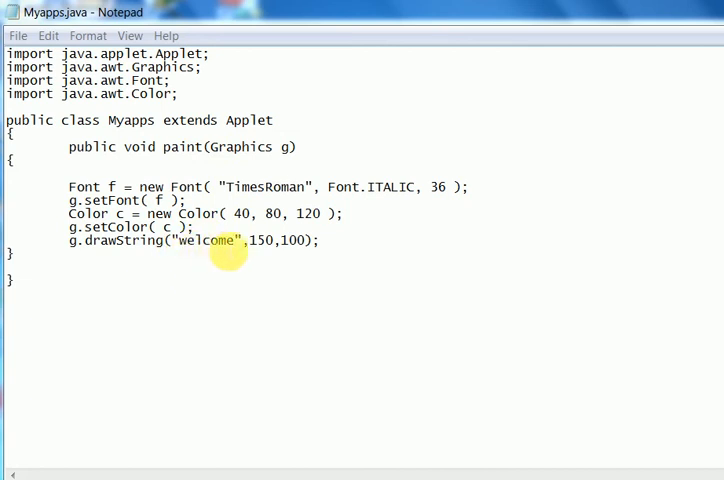
double_click(264, 240)
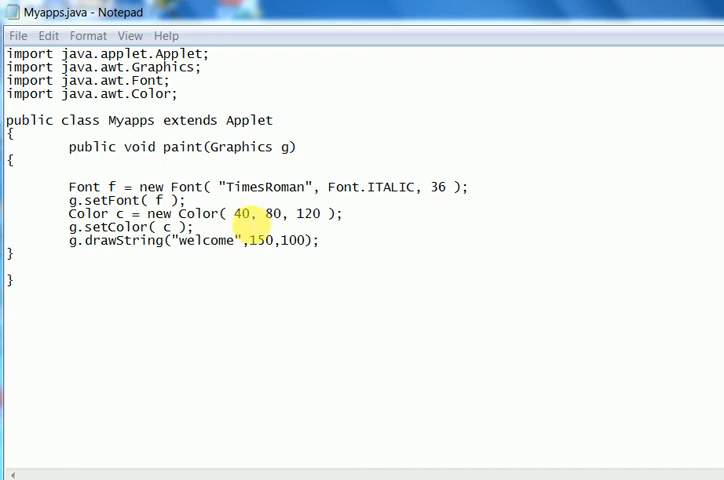
double_click(272, 212)
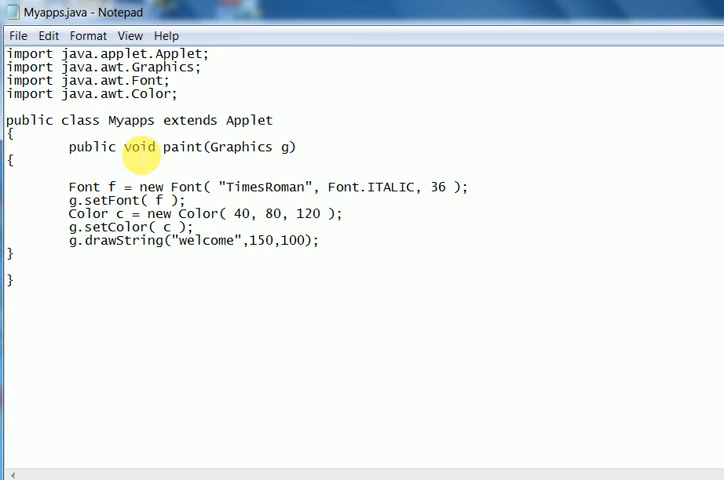
left_click(124, 212)
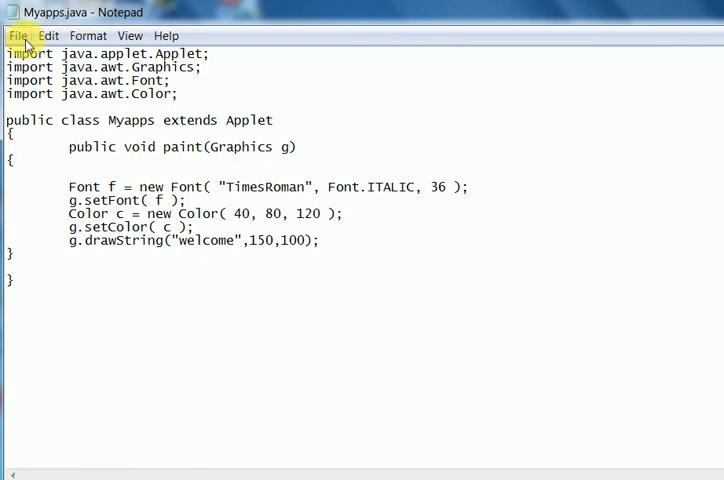
Step: Save the source as Myapps.java in the java folder, replacing the existing file
left_click(16, 36)
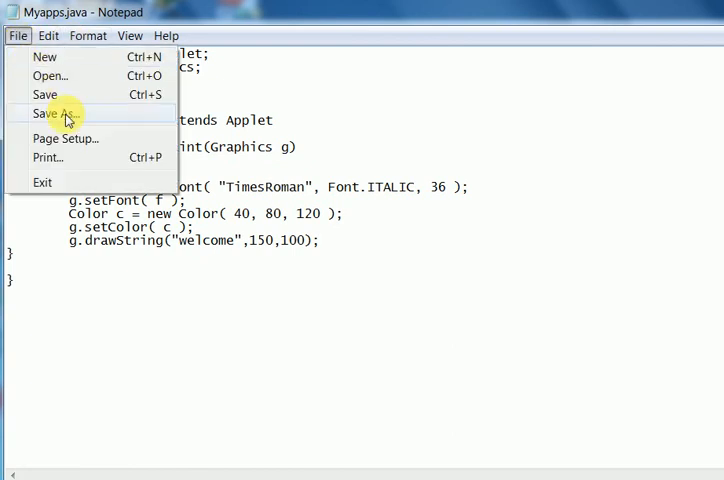
left_click(56, 112)
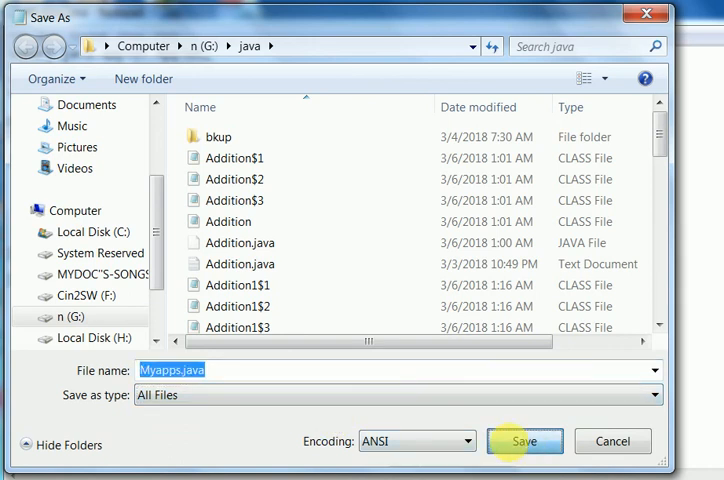
left_click(524, 440)
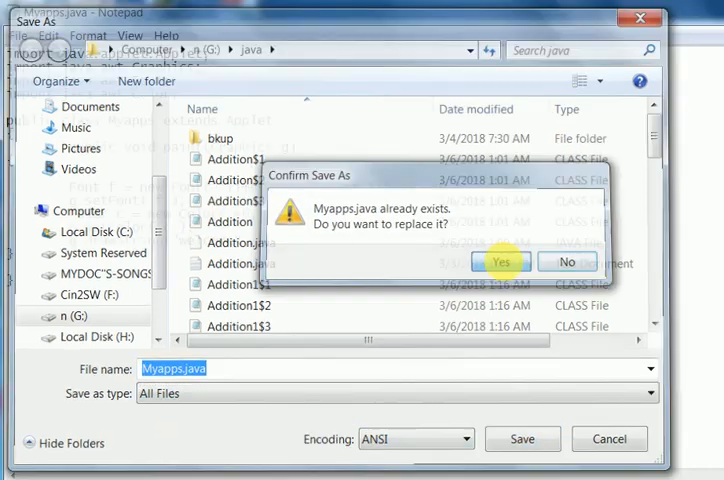
left_click(500, 260)
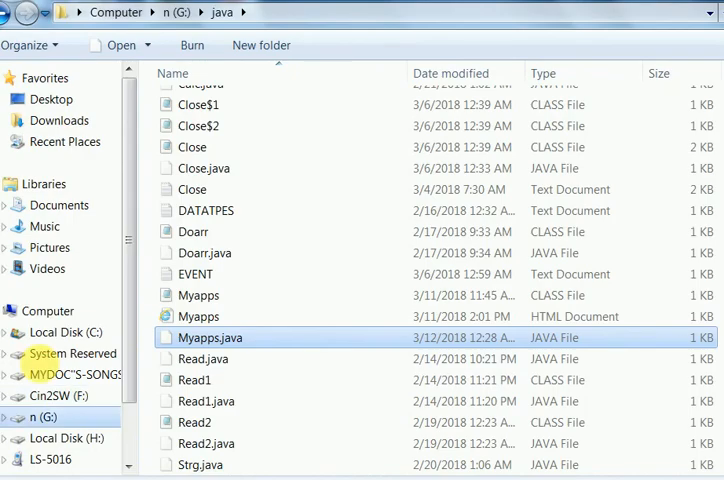
Step: Select the Myapps files and bring up the context menu of the Myapps HTML document
left_click(190, 380)
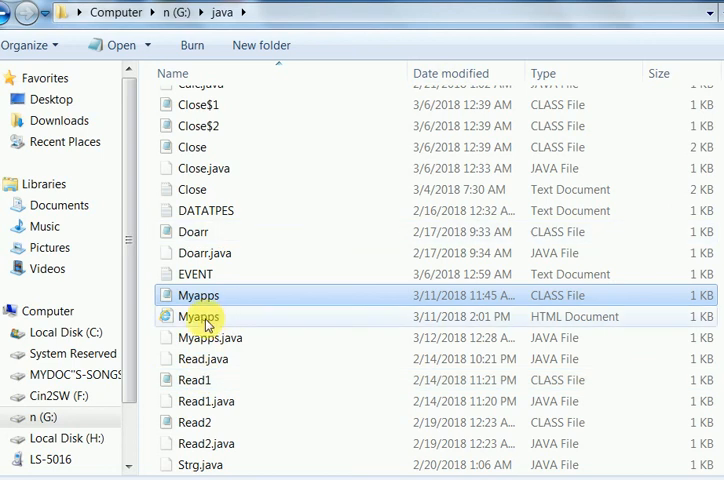
right_click(200, 316)
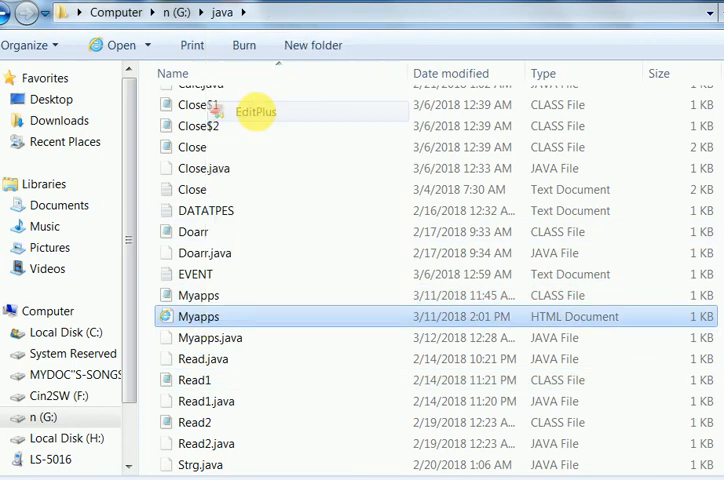
Step: Edit Myapps.html in EditPlus with an applet tag for Myapps sized 80 by 50, dismissing the Untitled1.java save prompt
double_click(200, 316)
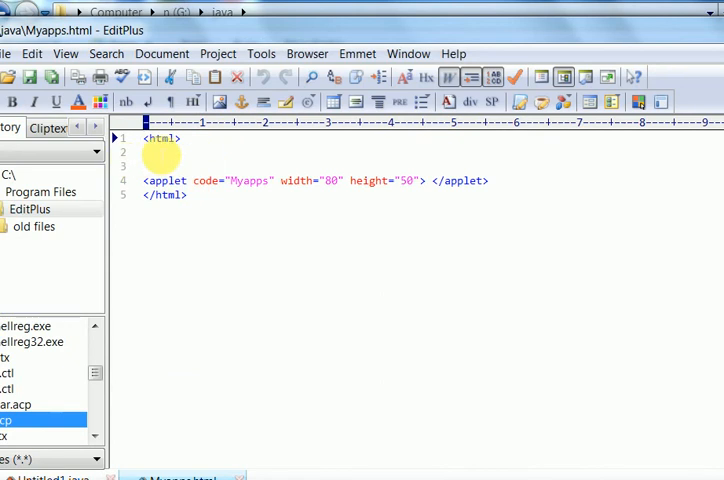
mouse_move(164, 210)
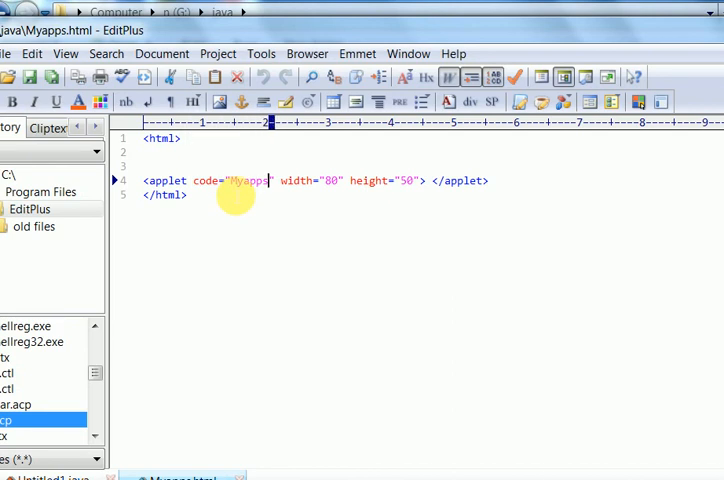
left_click(316, 180)
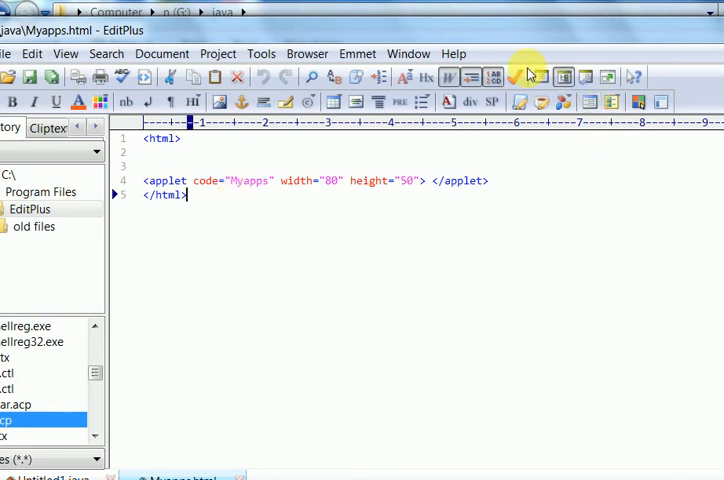
mouse_move(692, 60)
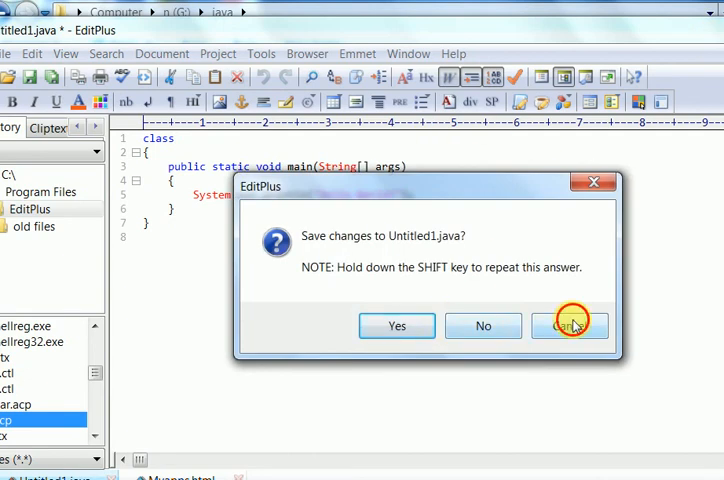
left_click(570, 324)
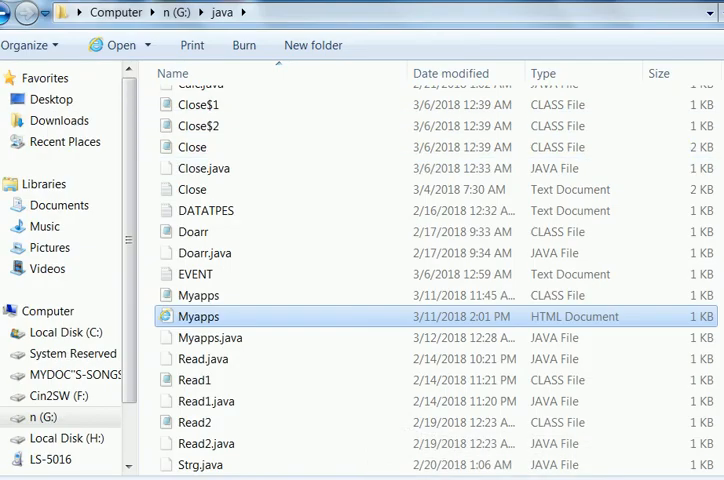
double_click(210, 336)
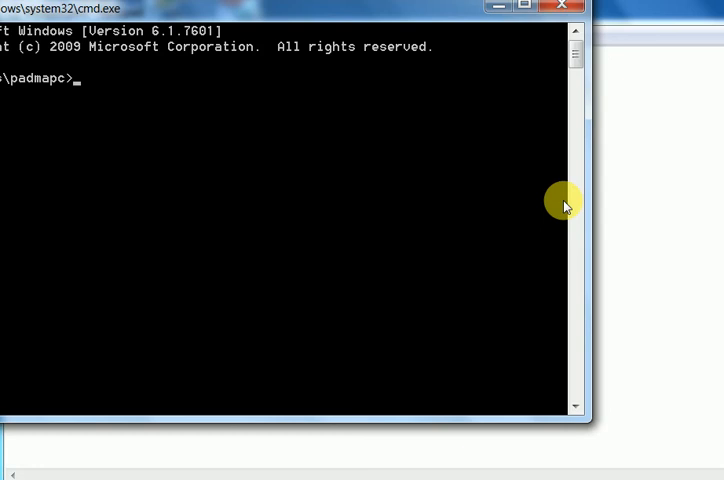
Step: Switch to g:, cd into java and compile with javac Myapps.java
type("g:")
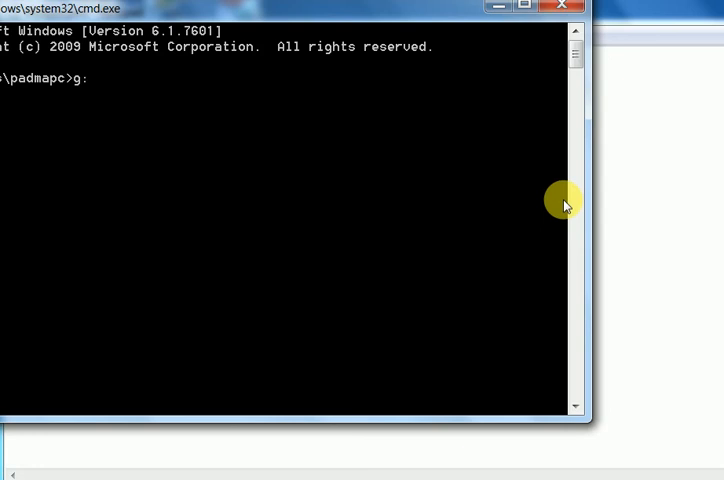
type("ava")
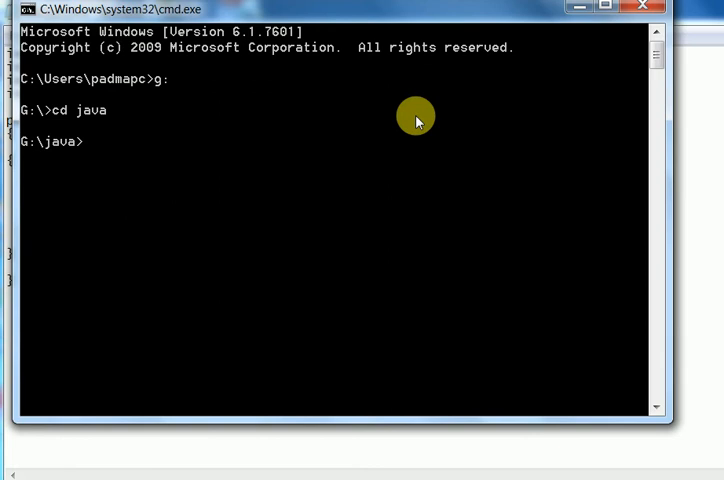
type("javac")
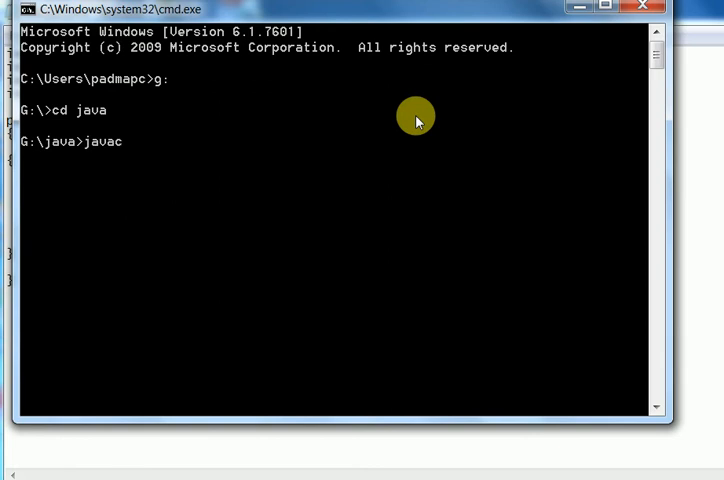
type("m")
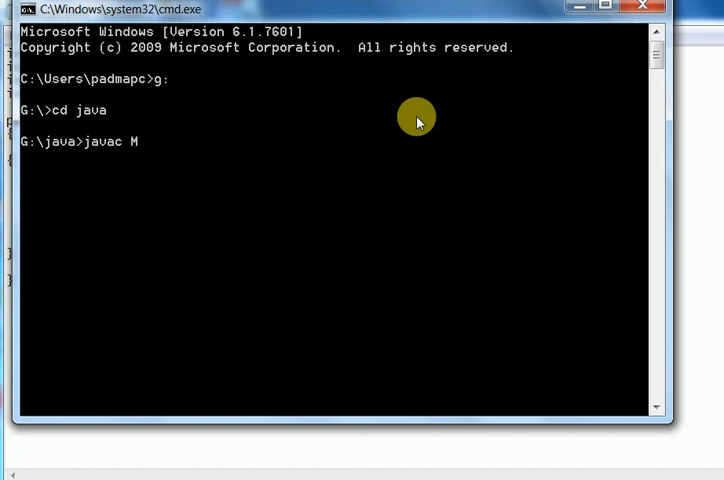
type("yA")
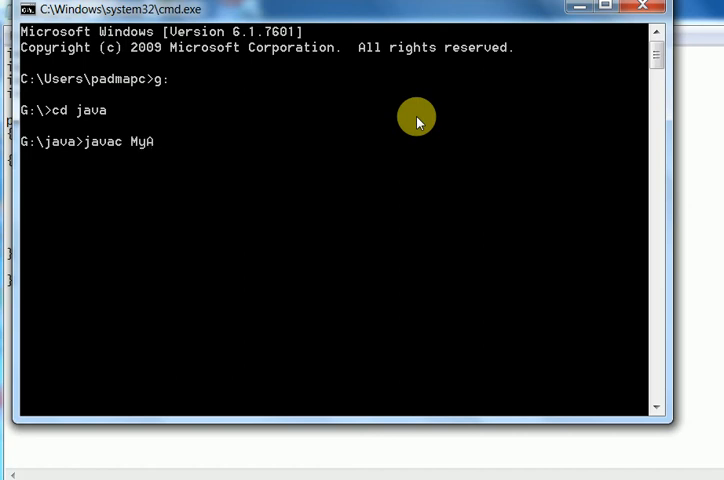
type("pps")
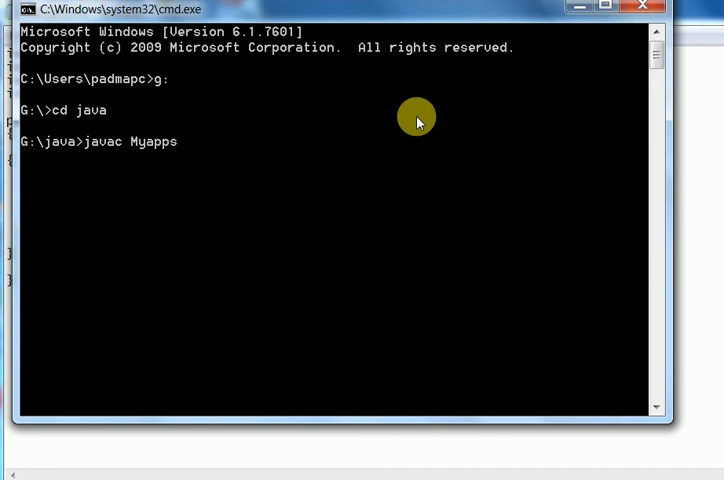
type(".java")
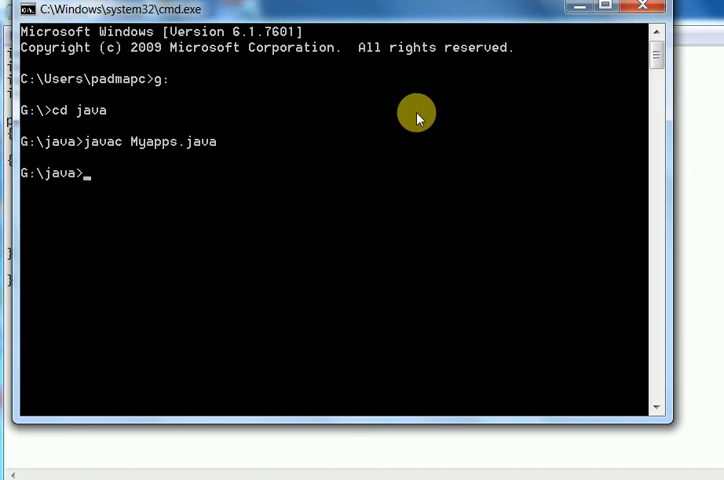
Step: Run appletviewer on misspelled Myappas.html, get file not found, then run appletviewer Myapps.html
type("appletviewer")
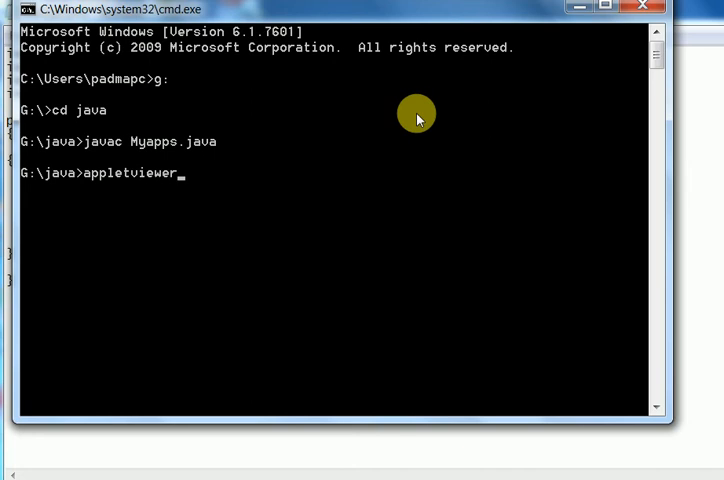
type("M")
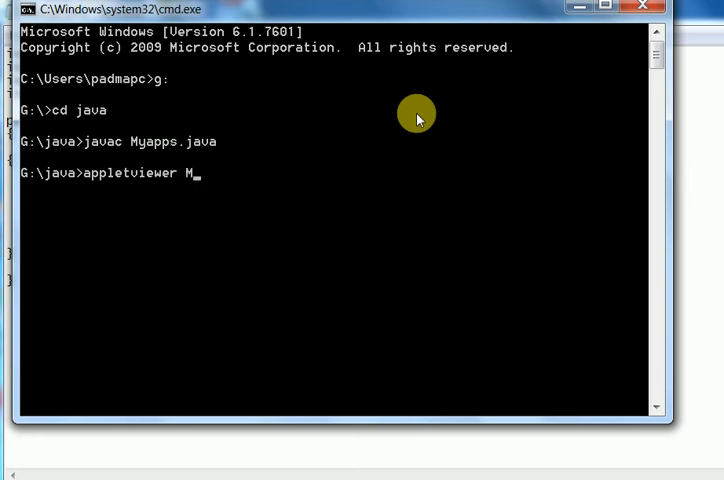
type("YA")
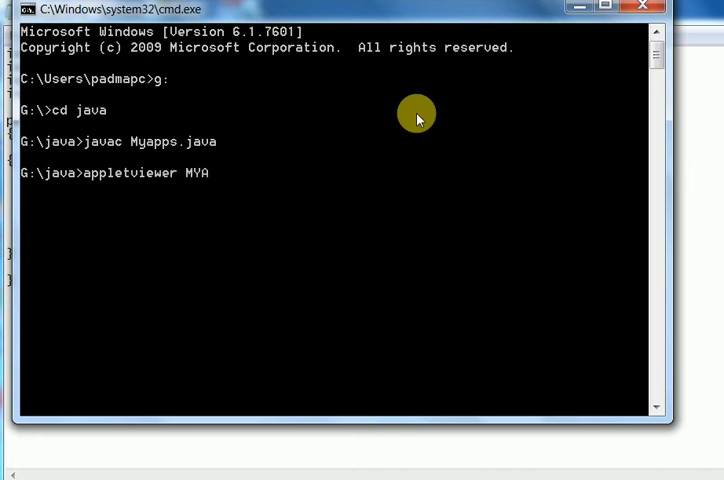
key("Backspace")
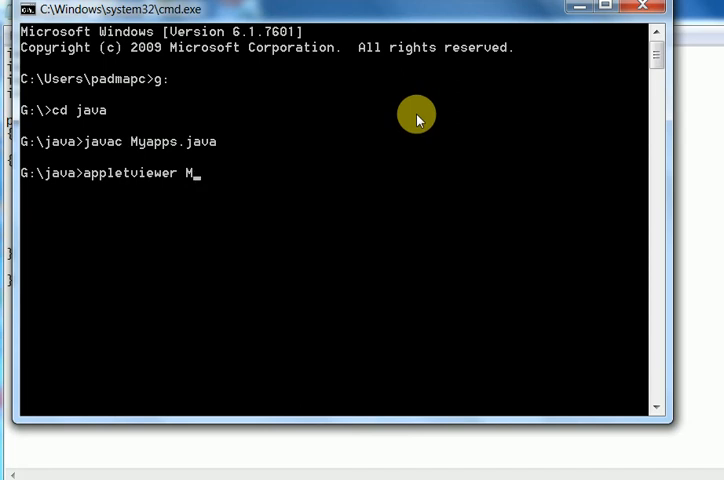
type("yappas.")
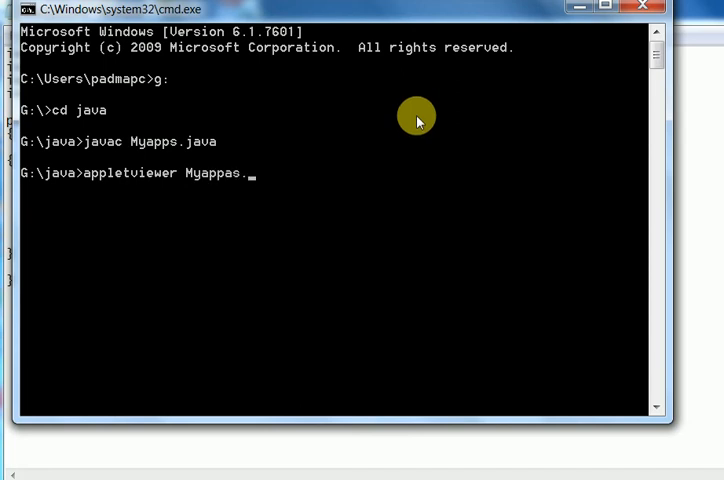
type("html")
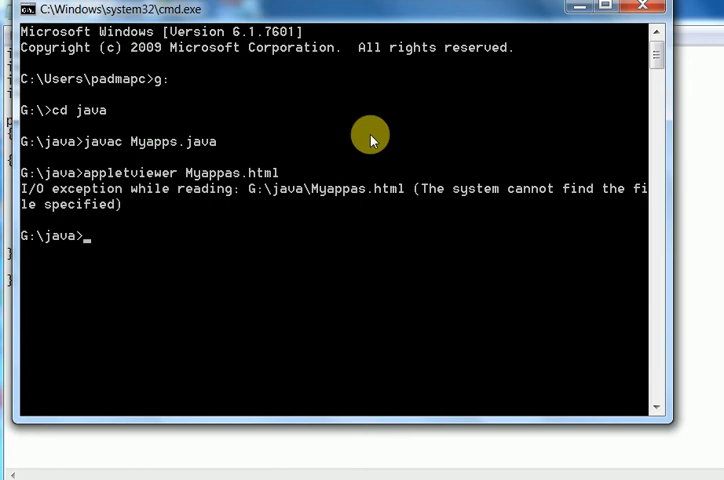
mouse_move(224, 238)
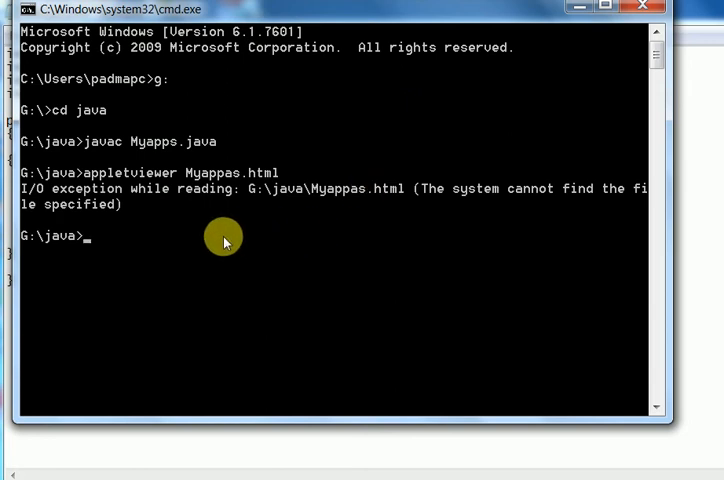
type("appletviewer Myappas.html")
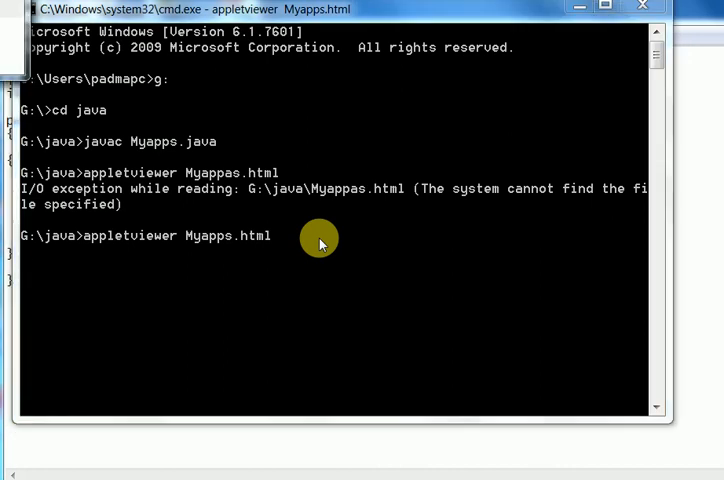
mouse_move(170, 104)
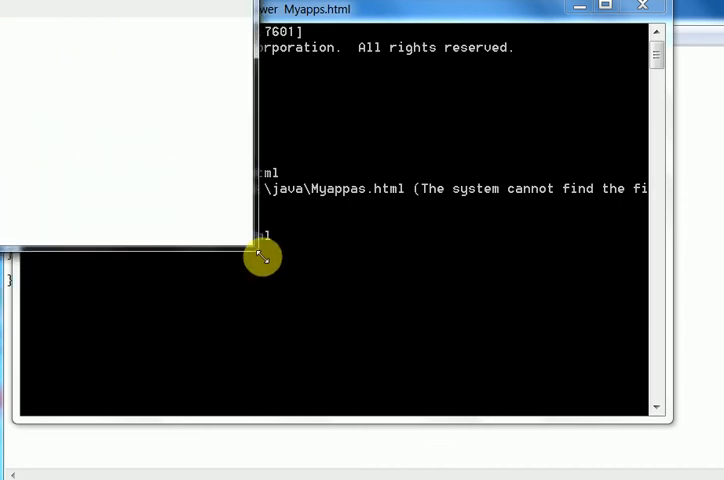
mouse_move(310, 176)
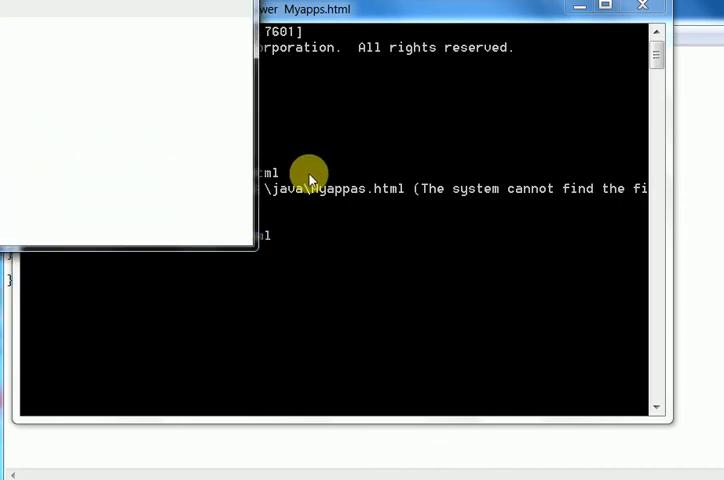
mouse_move(270, 104)
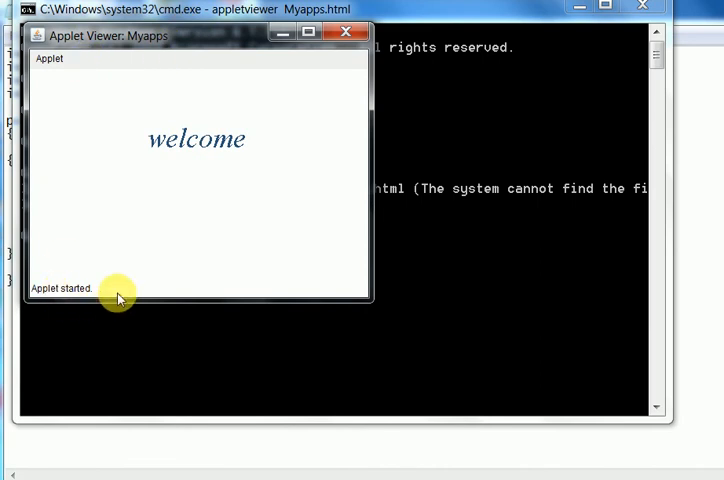
mouse_move(152, 96)
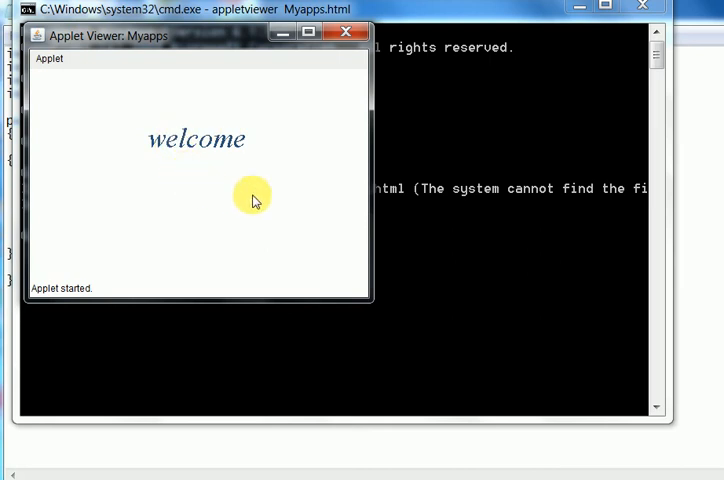
mouse_move(652, 428)
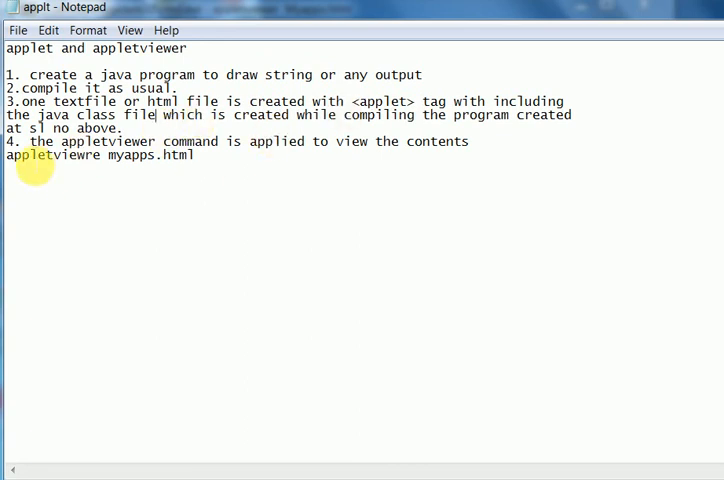
mouse_move(366, 252)
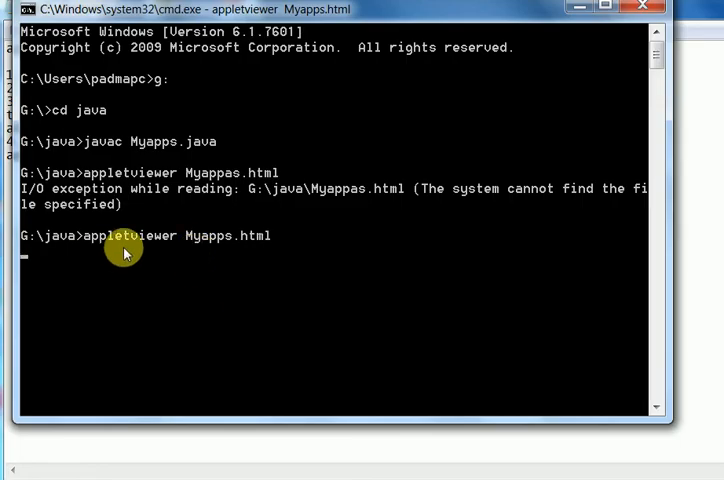
mouse_move(336, 288)
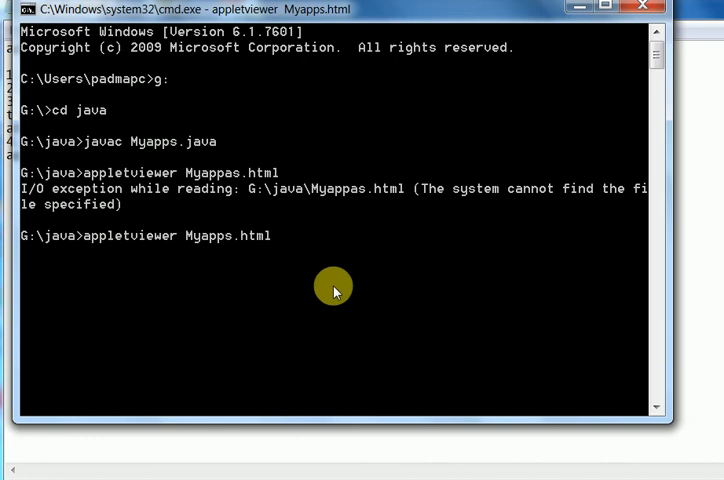
mouse_move(710, 318)
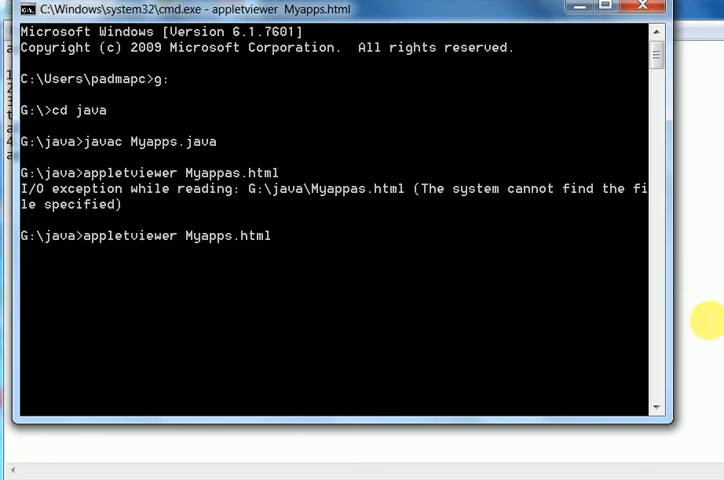